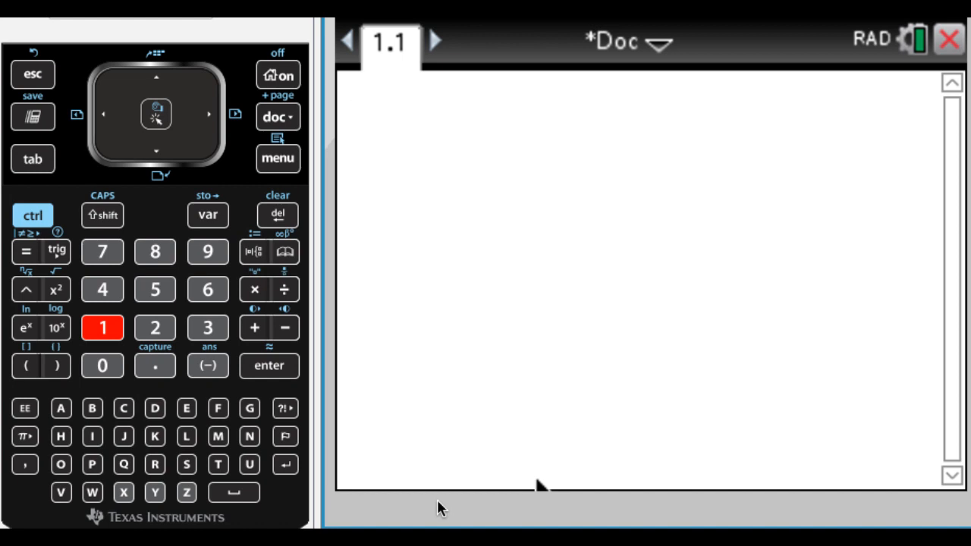
pyautogui.moveTo(554, 319)
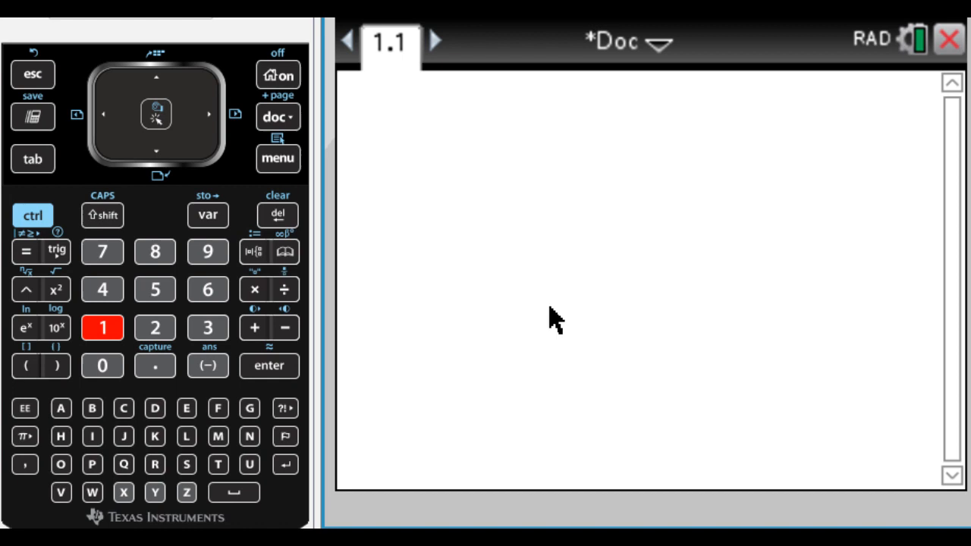
# Enter 36 on the calculator entry line using the keypad digits 3 and 6.
pyautogui.click(206, 328)
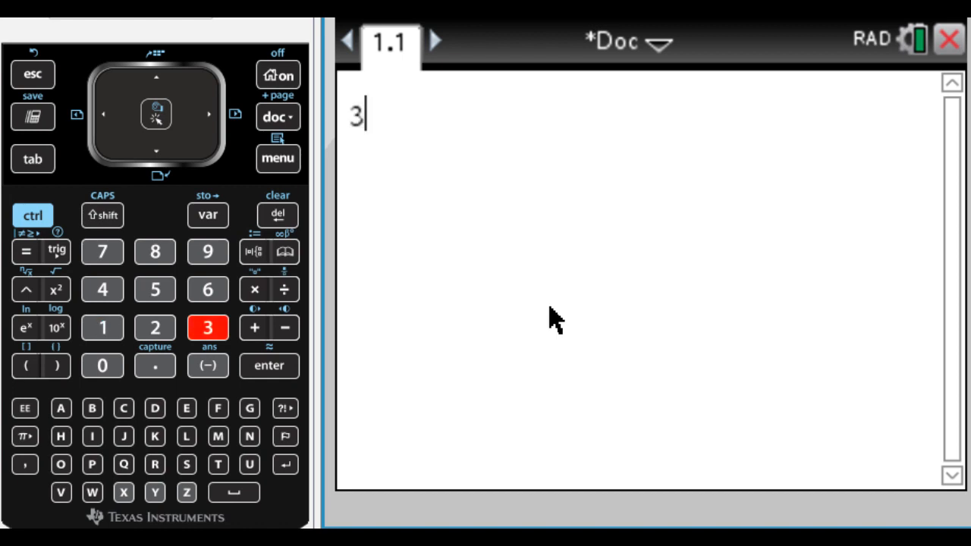
pyautogui.click(206, 288)
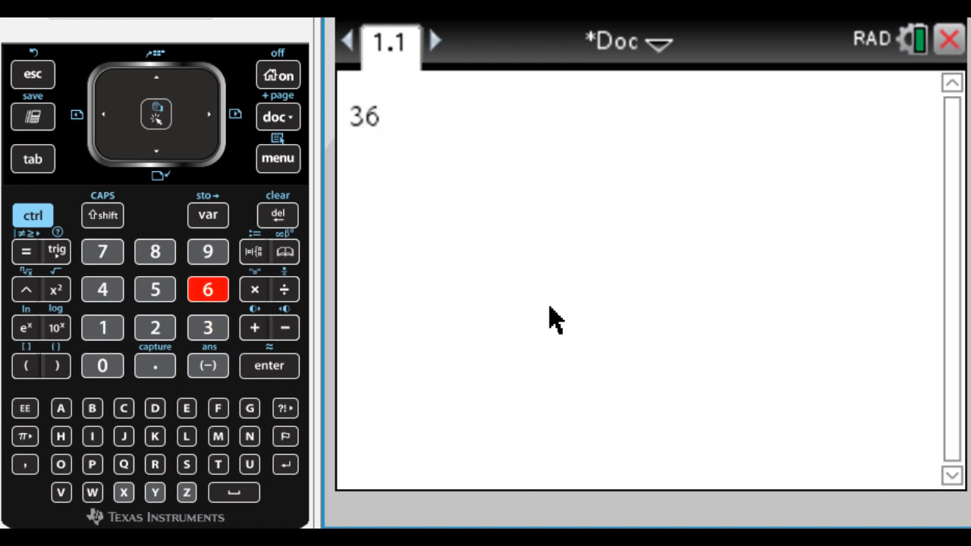
pyautogui.moveTo(474, 314)
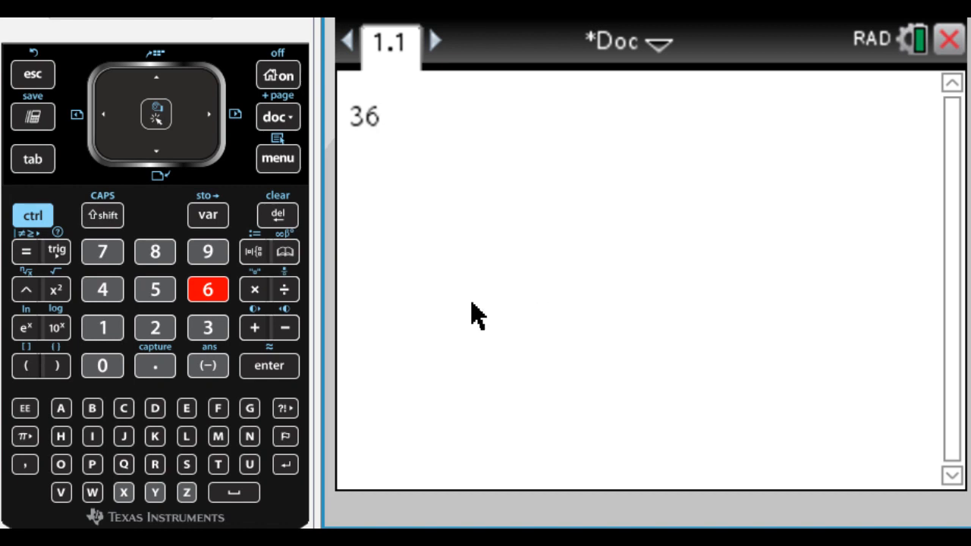
pyautogui.moveTo(343, 280)
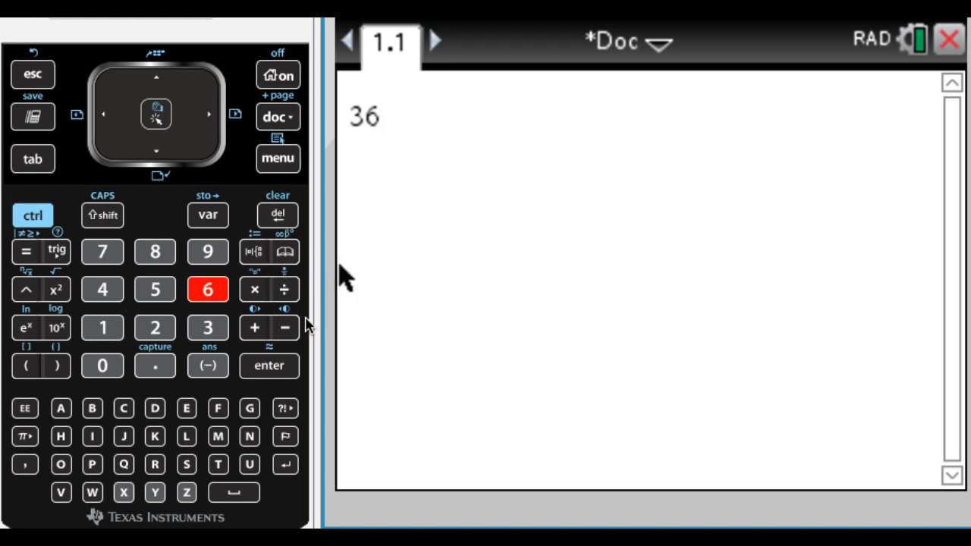
pyautogui.moveTo(407, 155)
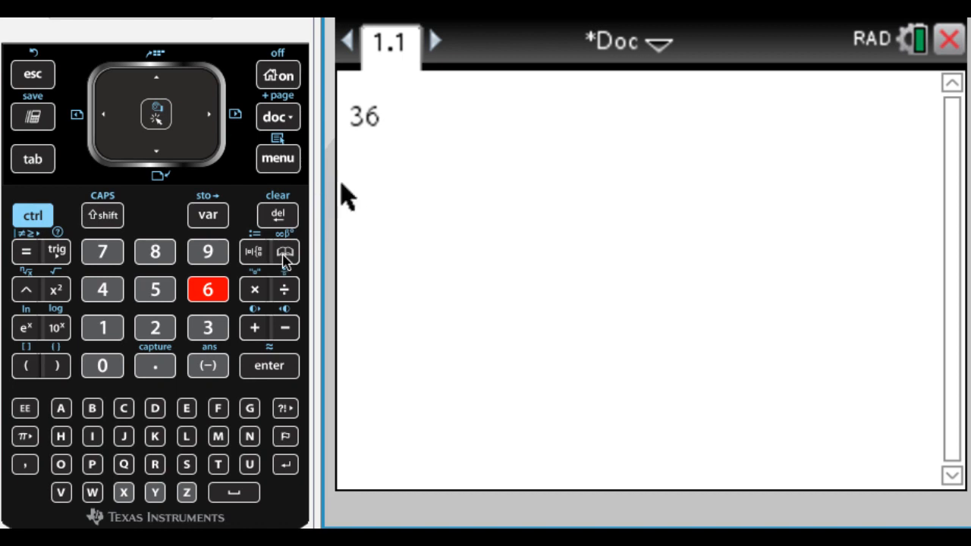
pyautogui.moveTo(276, 264)
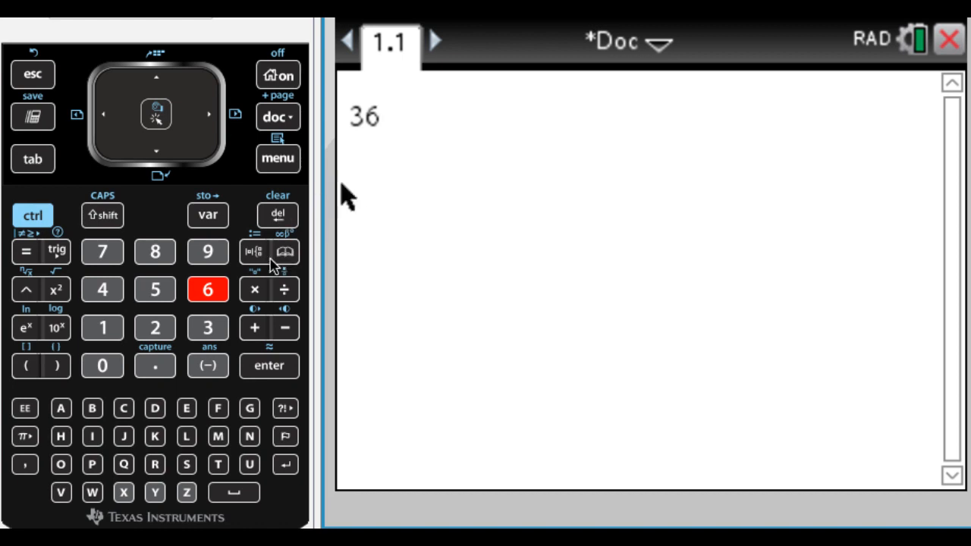
pyautogui.moveTo(291, 276)
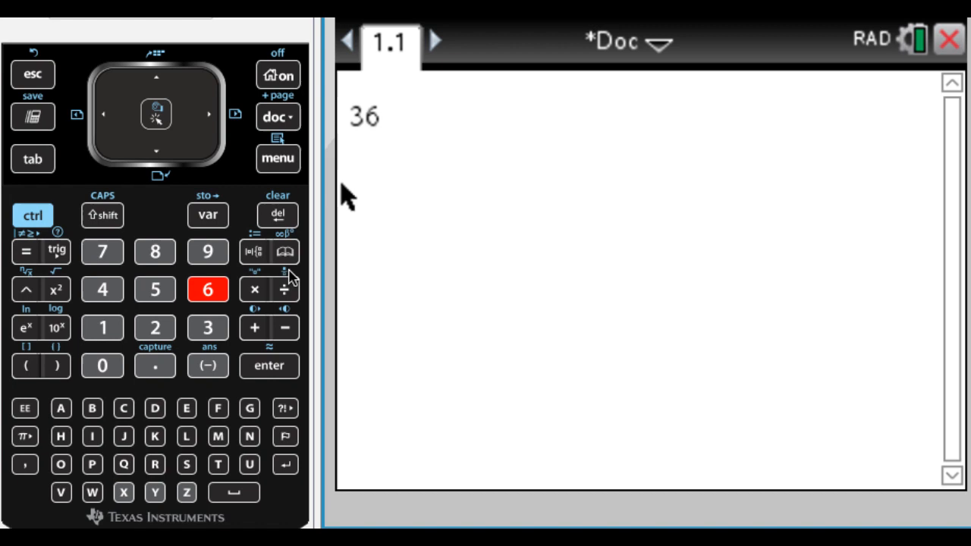
# Browse the catalog's alphabetical function list down to the bal( entry.
pyautogui.click(285, 252)
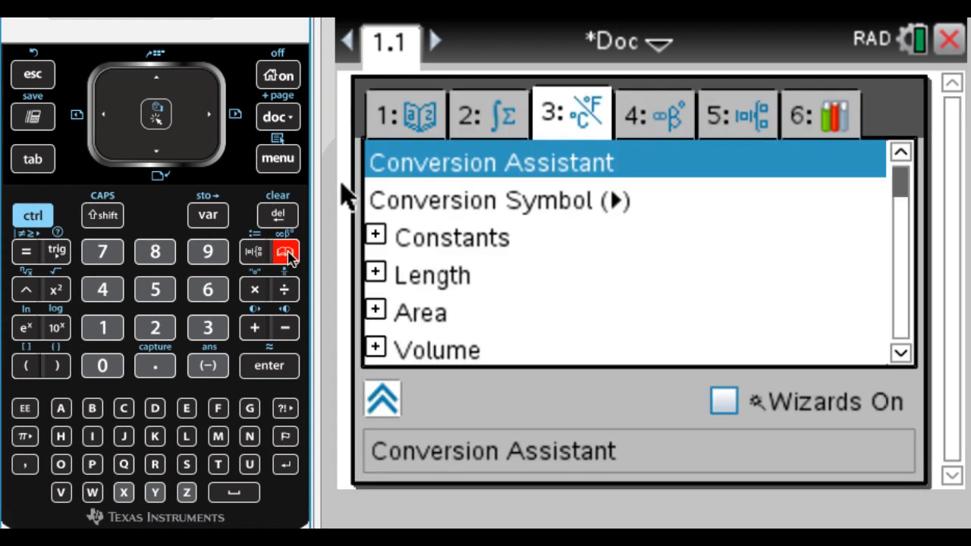
pyautogui.moveTo(467, 201)
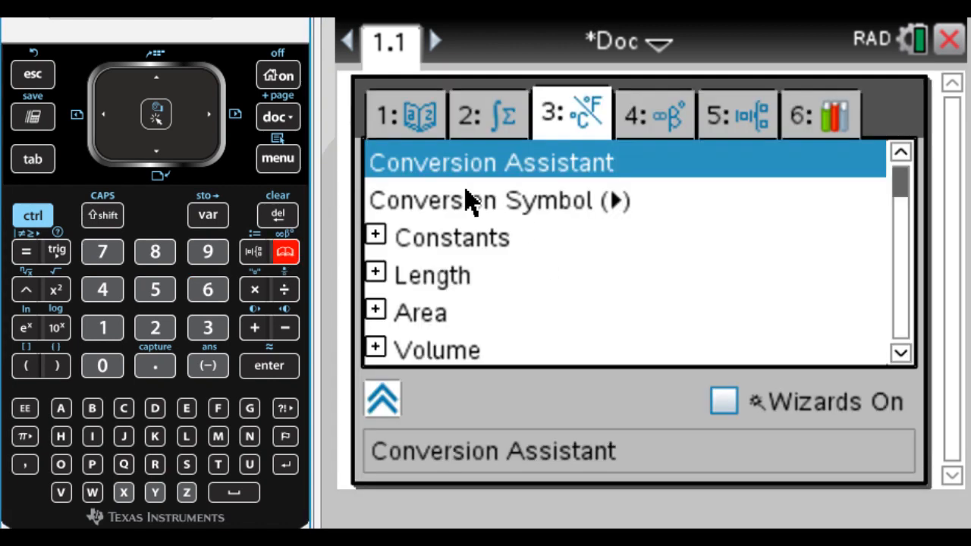
pyautogui.click(405, 114)
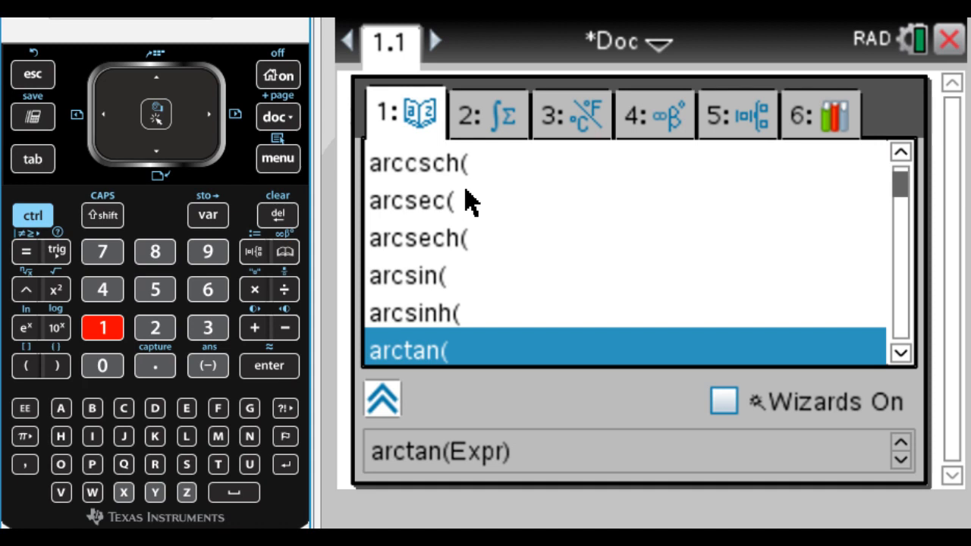
pyautogui.moveTo(480, 286)
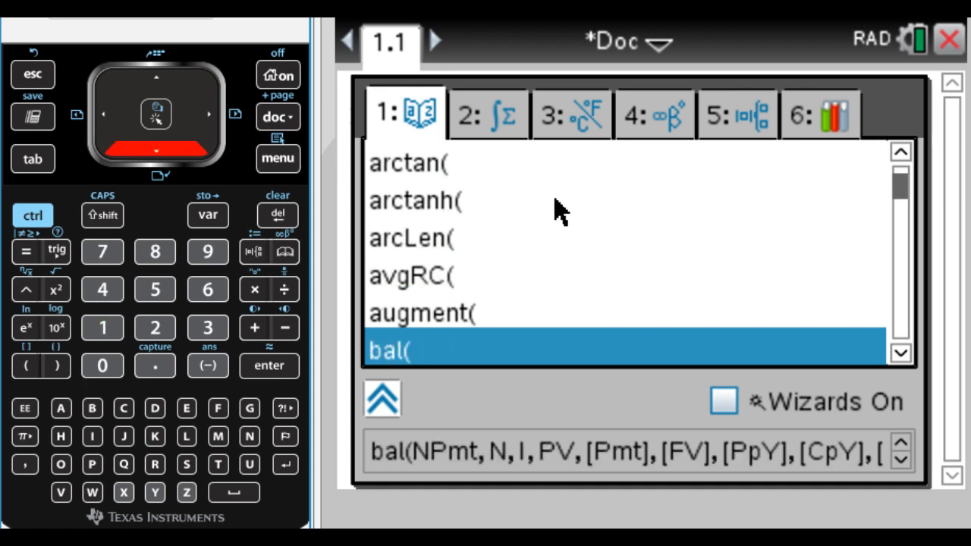
pyautogui.scroll(-3)
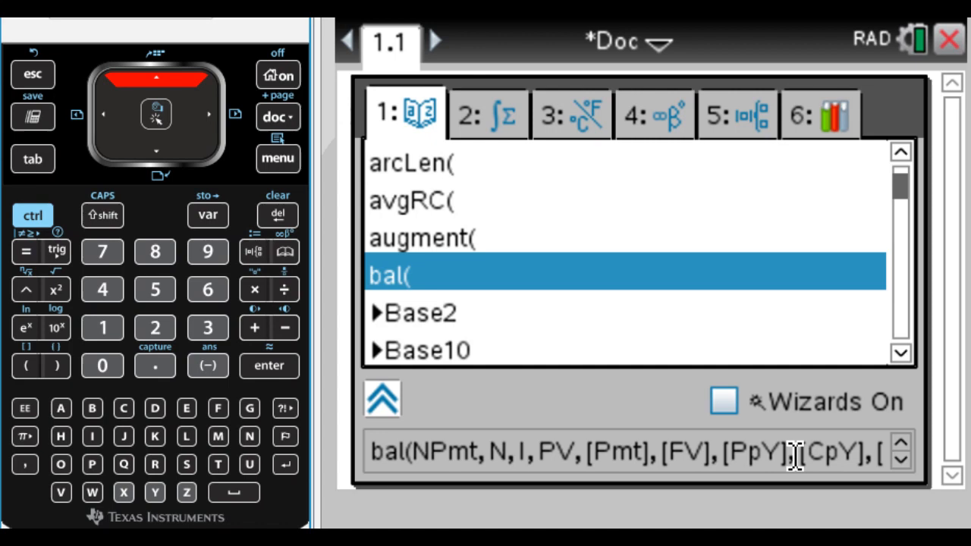
pyautogui.moveTo(600, 231)
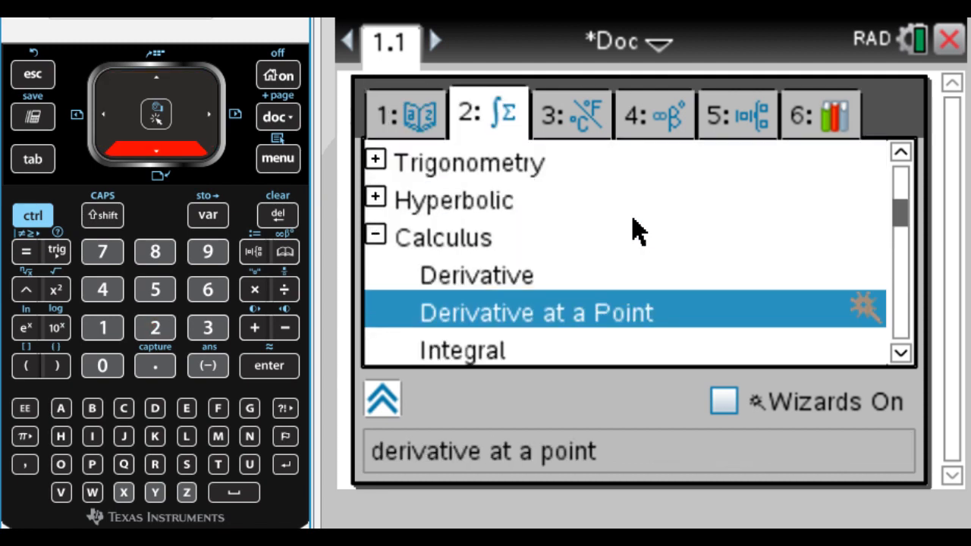
# Scroll the catalog to the Length units (_Ang, _au, _cm, _dm).
pyautogui.scroll(-3)
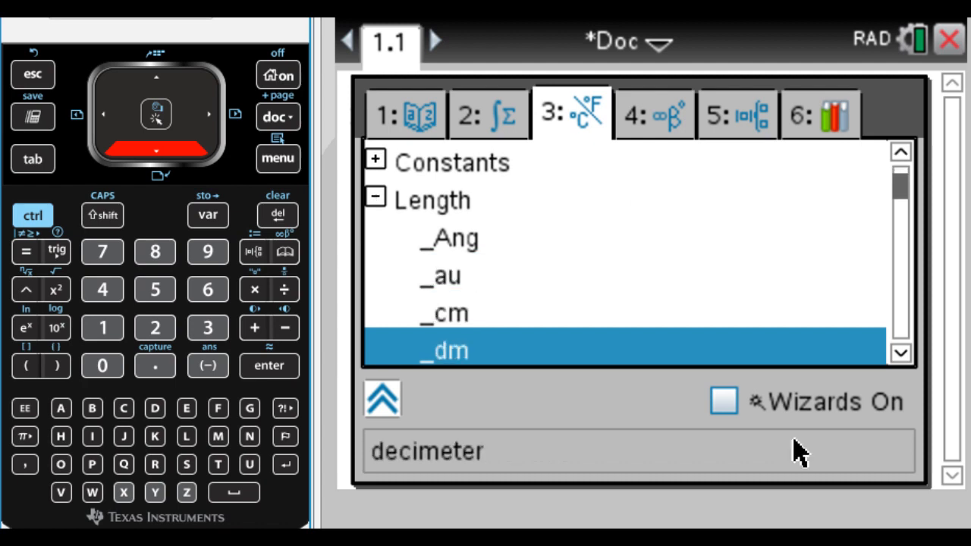
# Expand the Area units category and view the acre unit's description.
pyautogui.scroll(-3)
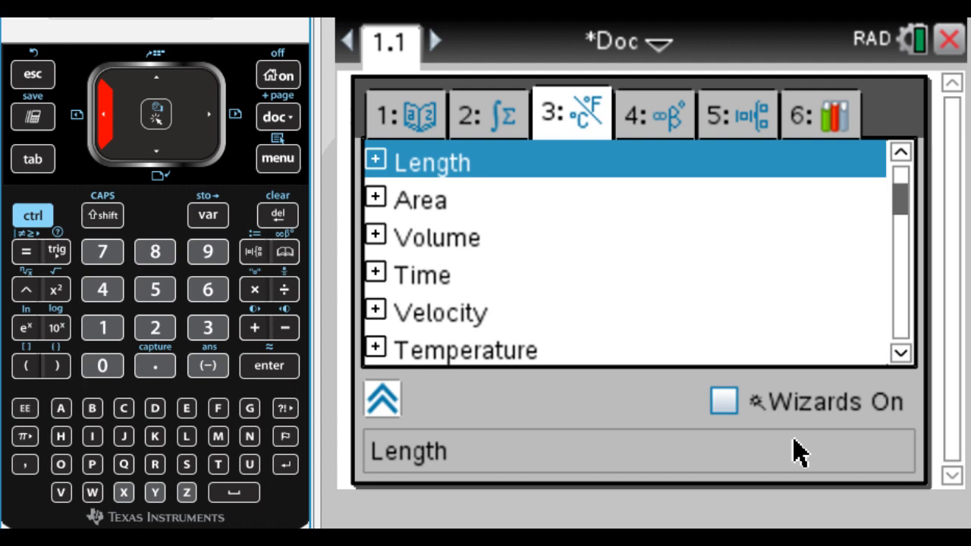
pyautogui.click(375, 199)
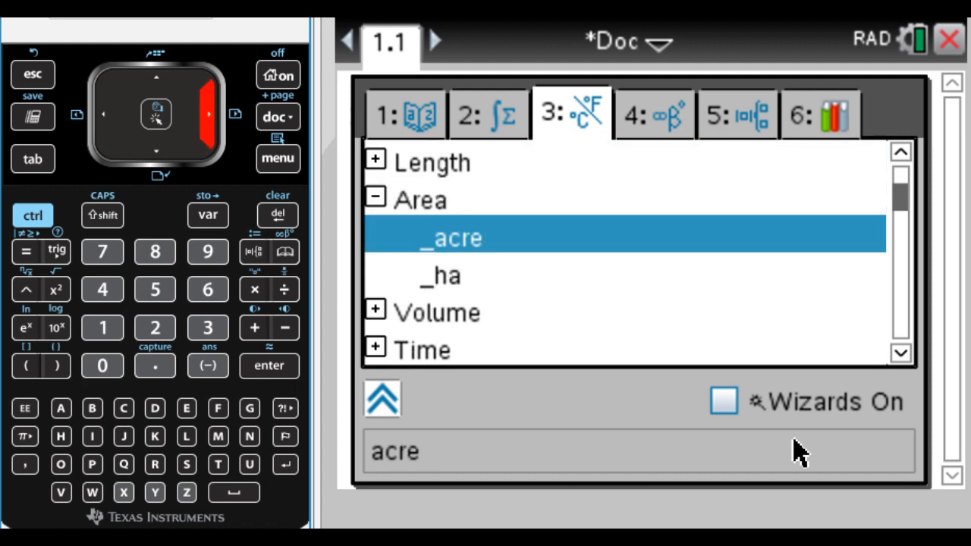
pyautogui.click(440, 277)
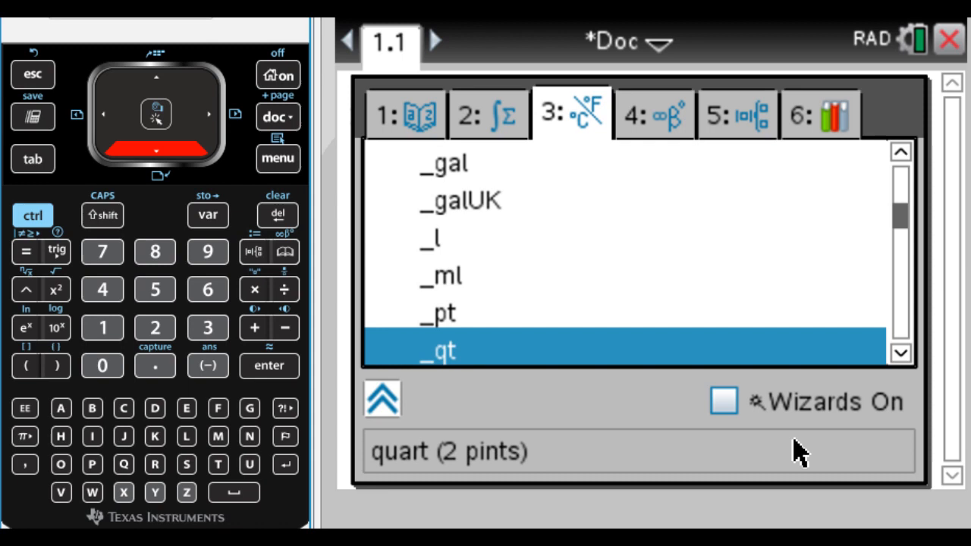
# Scroll through the remaining unit categories before bringing up the Unit Conversion Assistant.
pyautogui.scroll(-3)
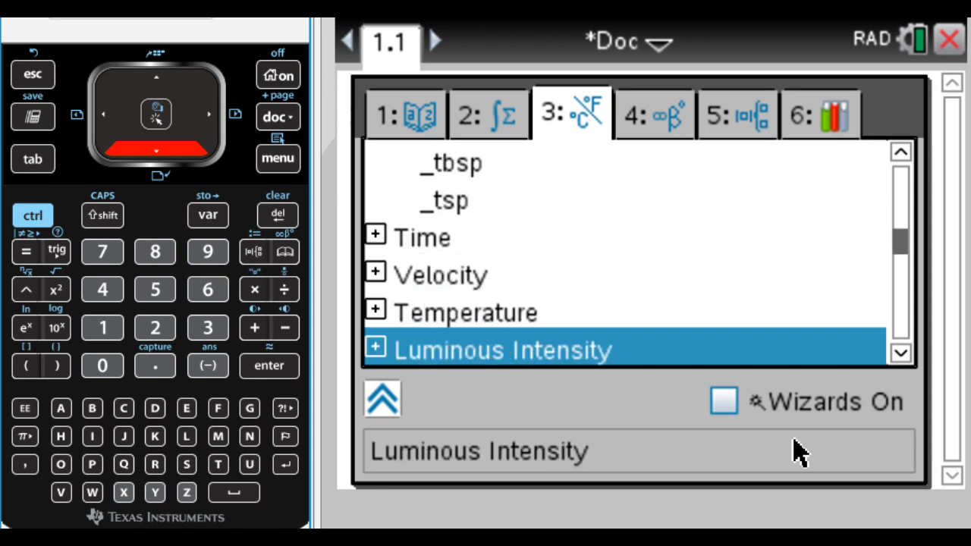
pyautogui.scroll(3)
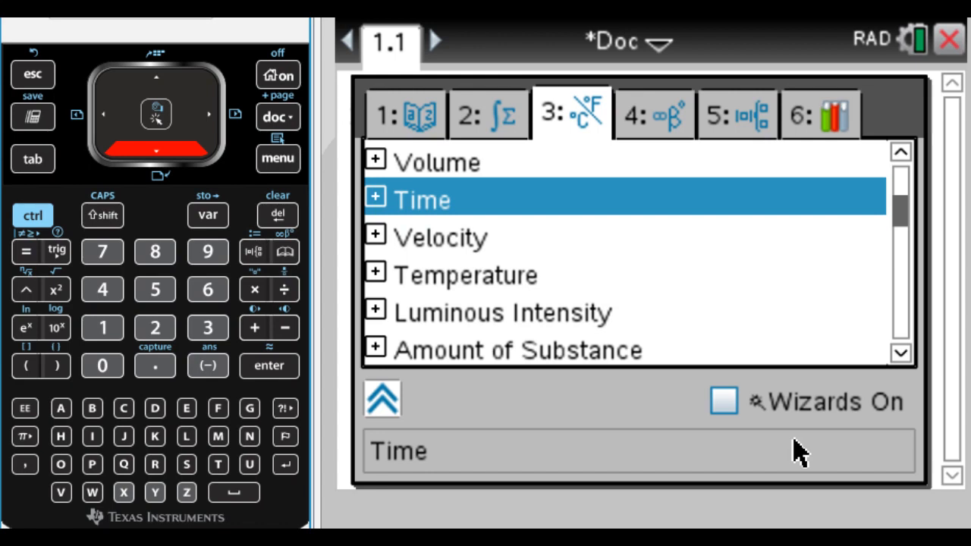
pyautogui.scroll(-3)
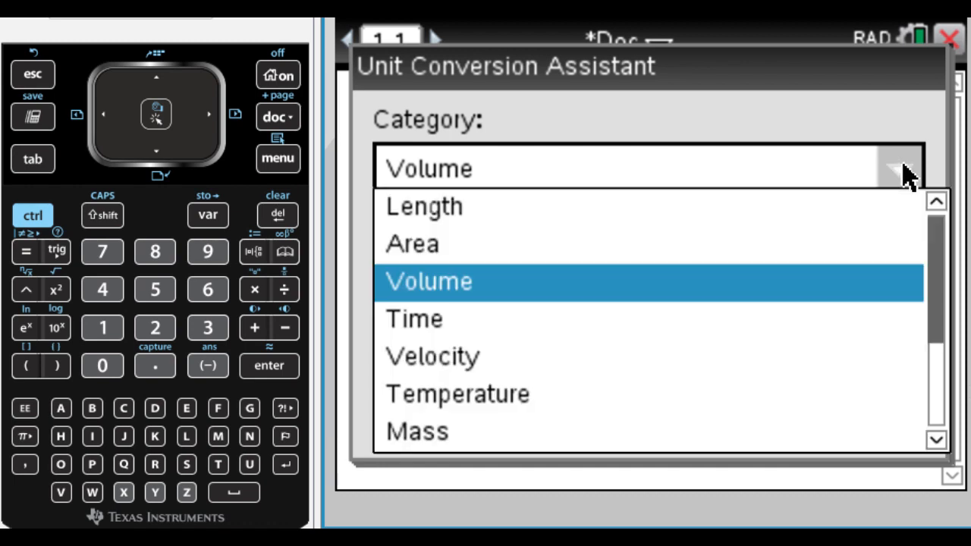
# Convert 36 from inches to feet with Category Length, From in, To ft.
pyautogui.click(424, 206)
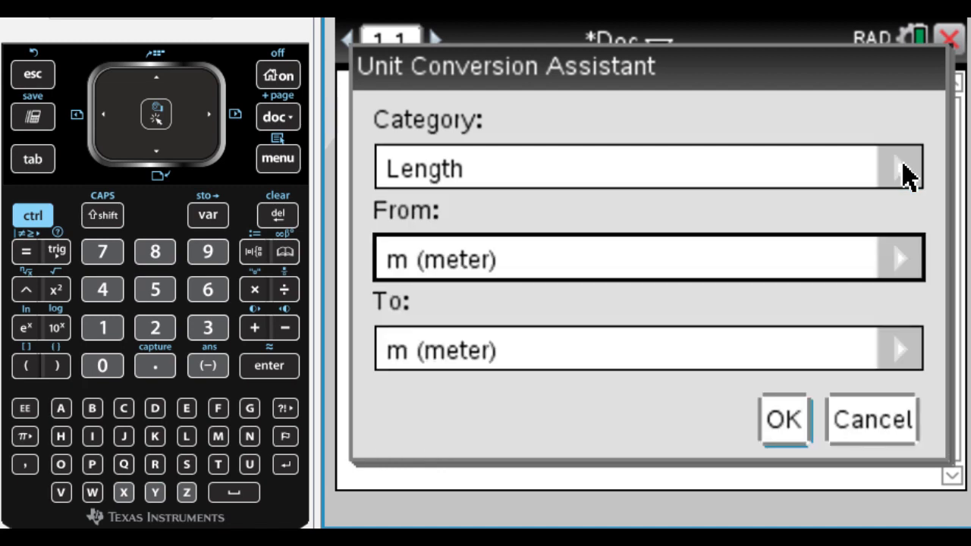
pyautogui.click(900, 258)
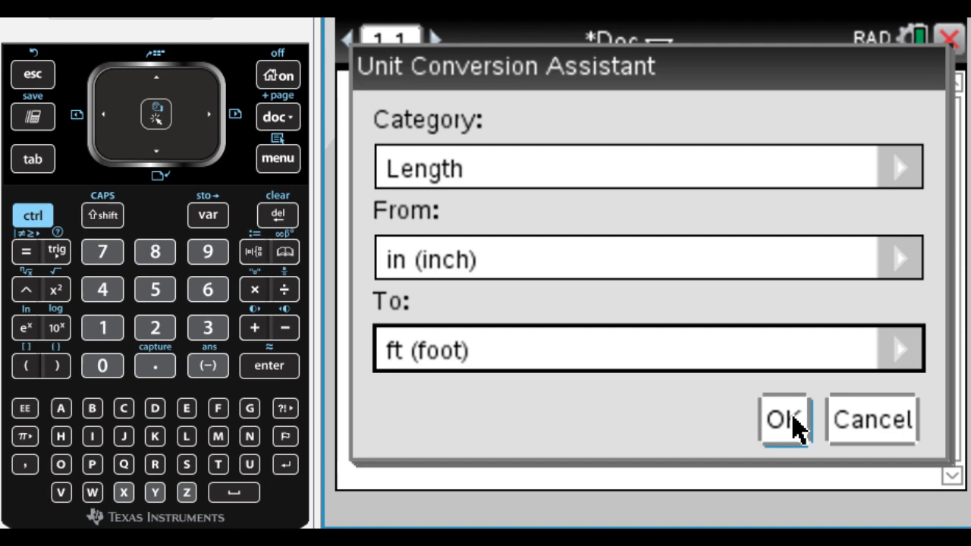
pyautogui.click(785, 419)
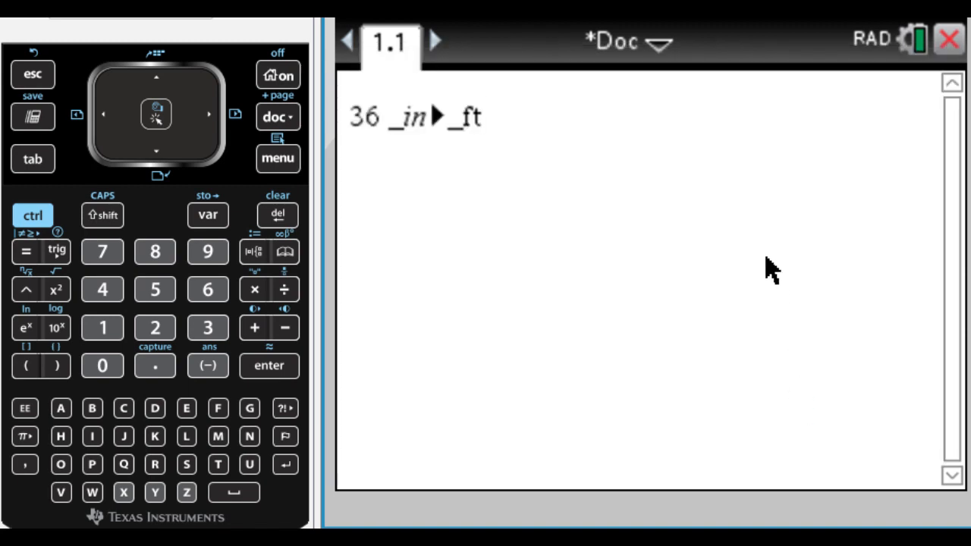
pyautogui.click(269, 364)
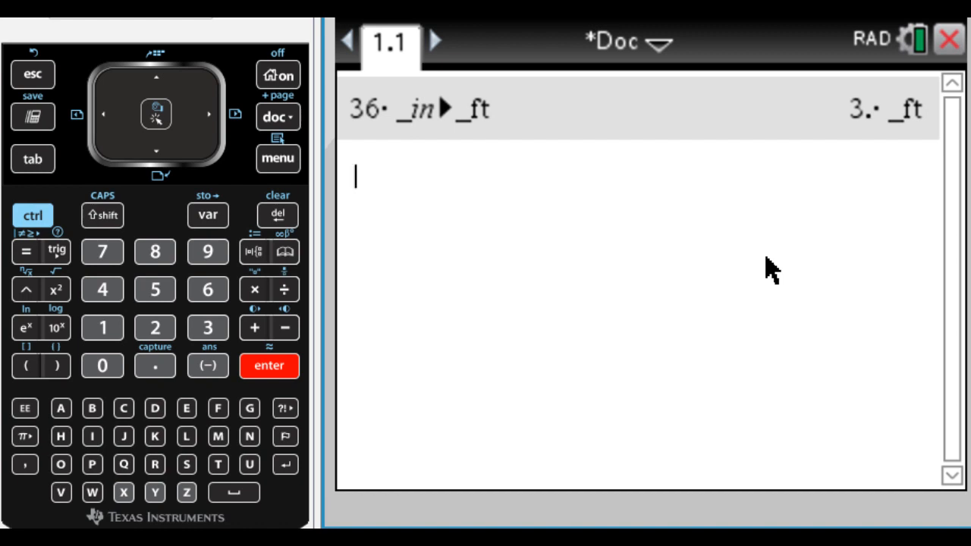
pyautogui.moveTo(740, 424)
pyautogui.write('100')
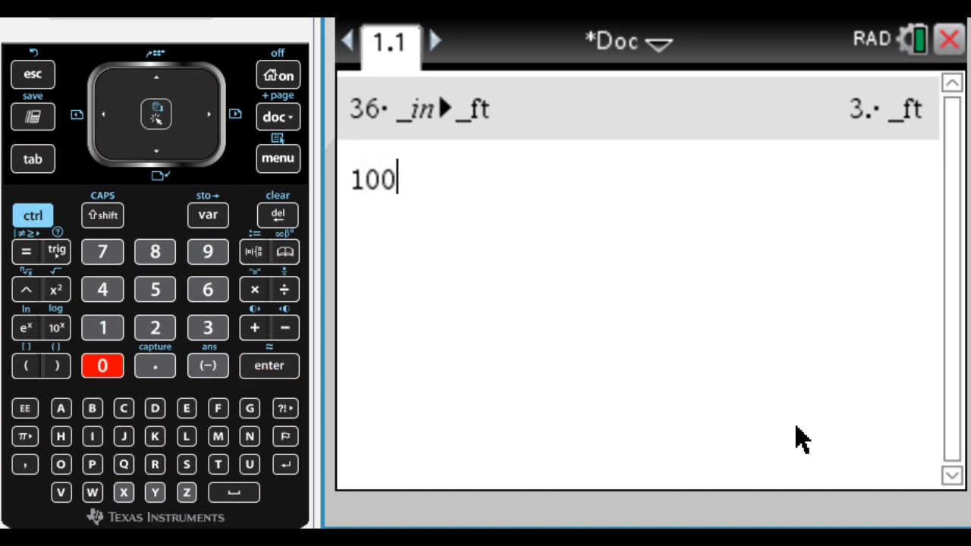
# Start a new unit conversion for the next entry.
pyautogui.click(103, 366)
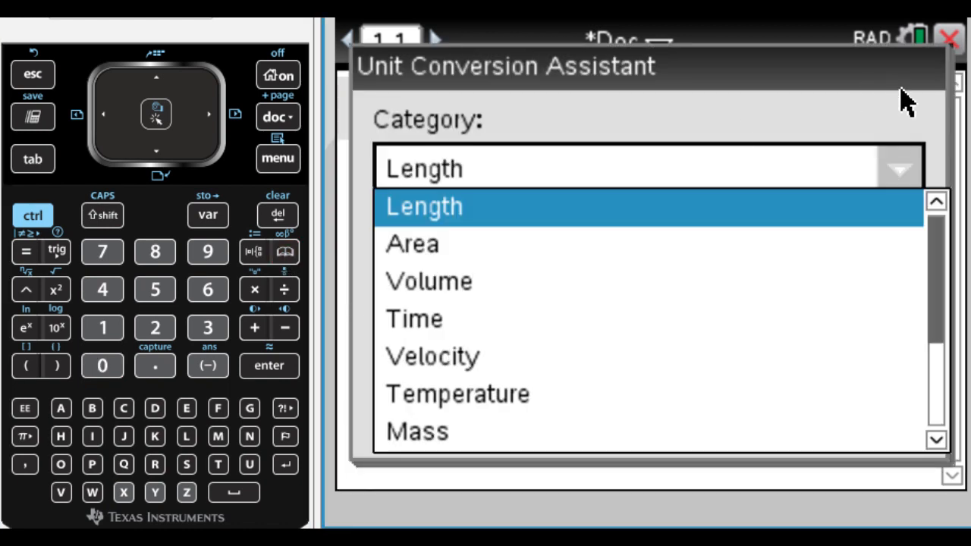
# Convert 1000 in³ to m³ with Category Volume, evaluating to 0.016387 m³.
pyautogui.click(428, 281)
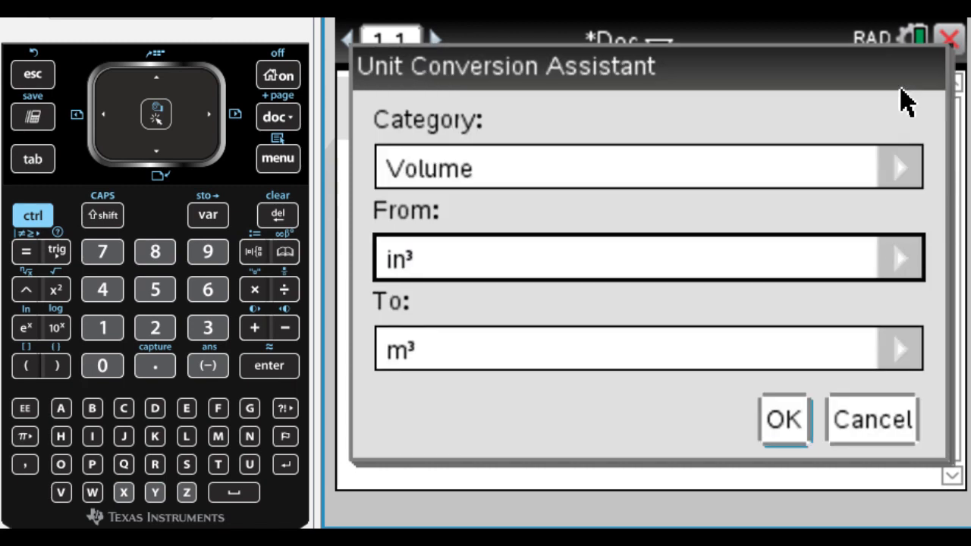
pyautogui.moveTo(820, 371)
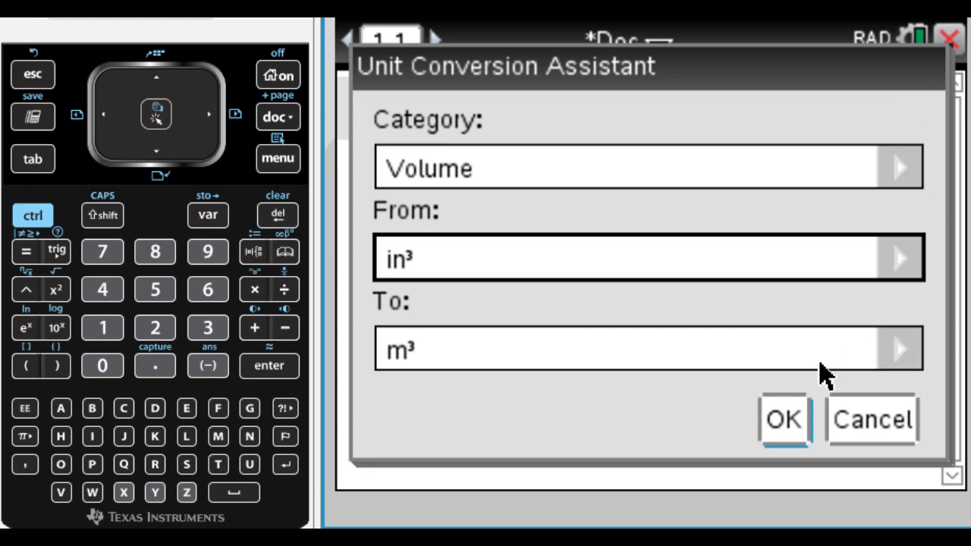
pyautogui.click(784, 419)
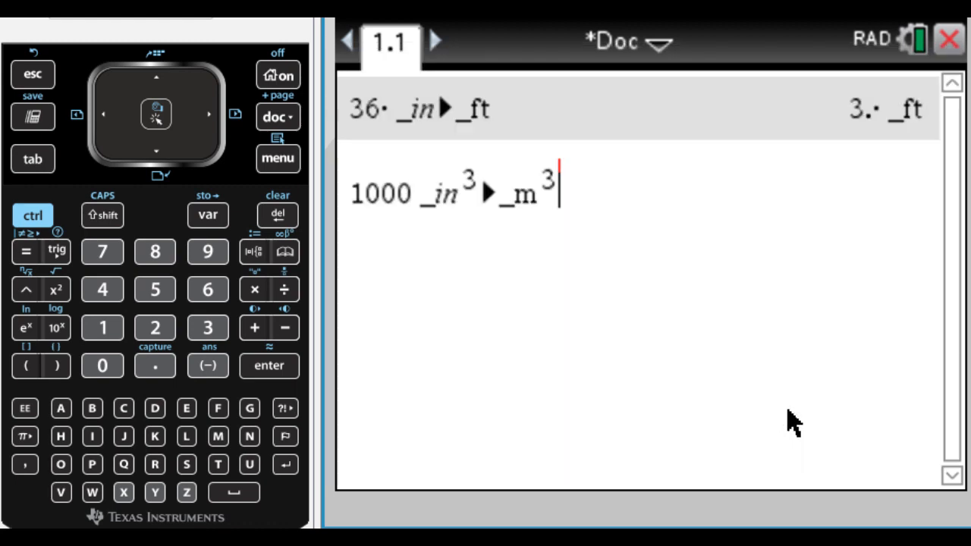
pyautogui.click(269, 364)
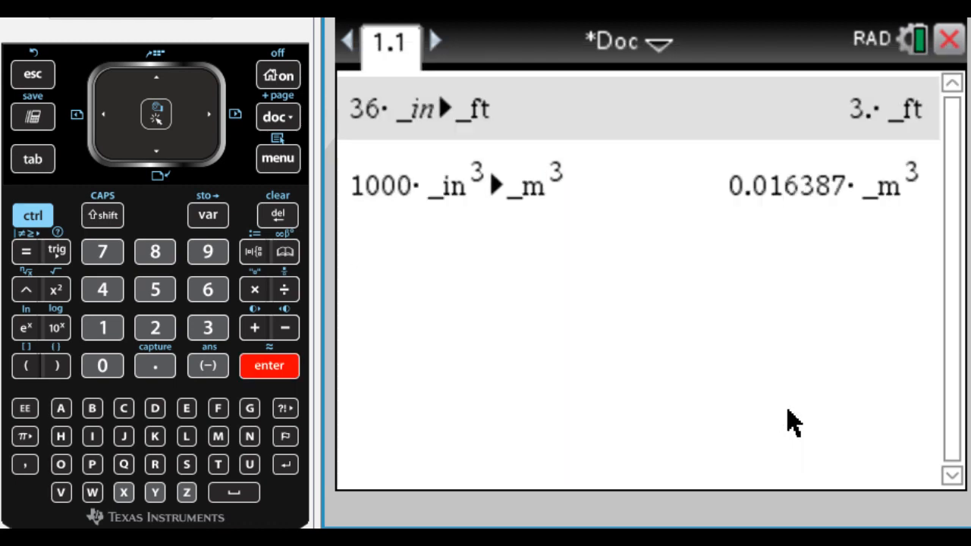
pyautogui.moveTo(721, 212)
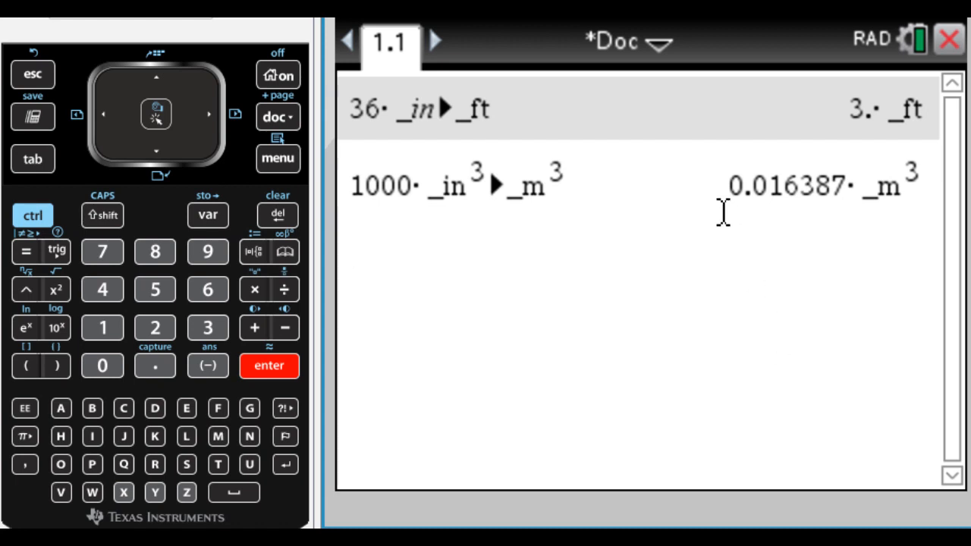
pyautogui.moveTo(862, 243)
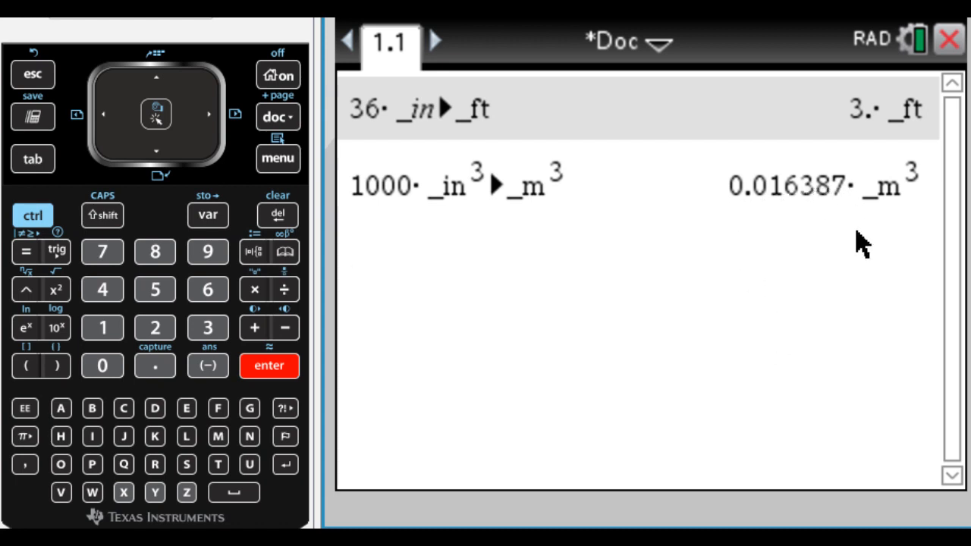